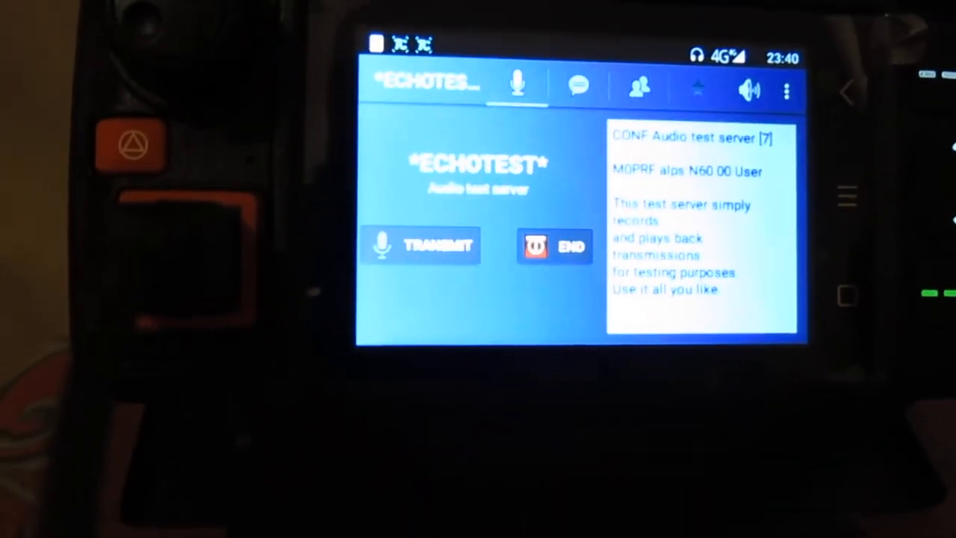
# - Transmit to *ECHOTEST*, receive its playback, then start a new transmission
pyautogui.click(421, 245)
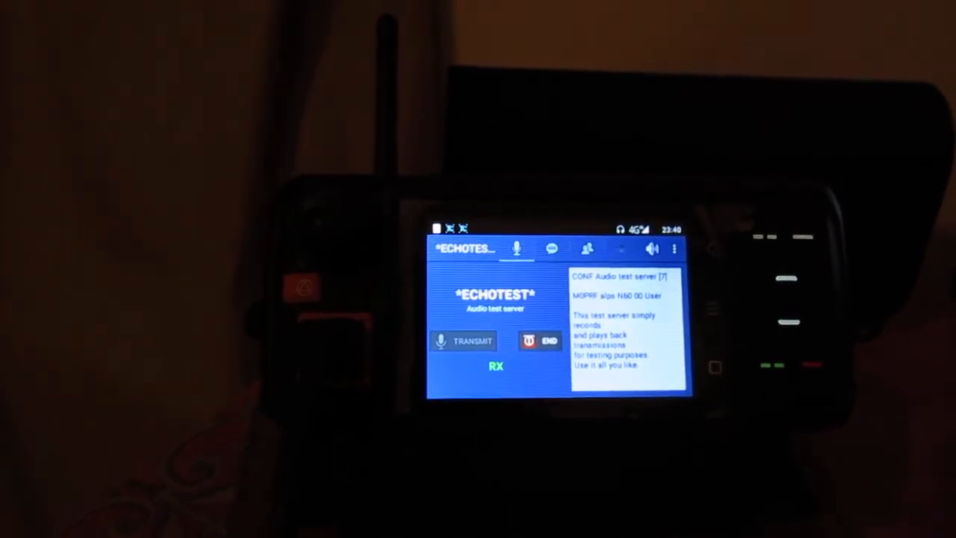
pyautogui.click(463, 341)
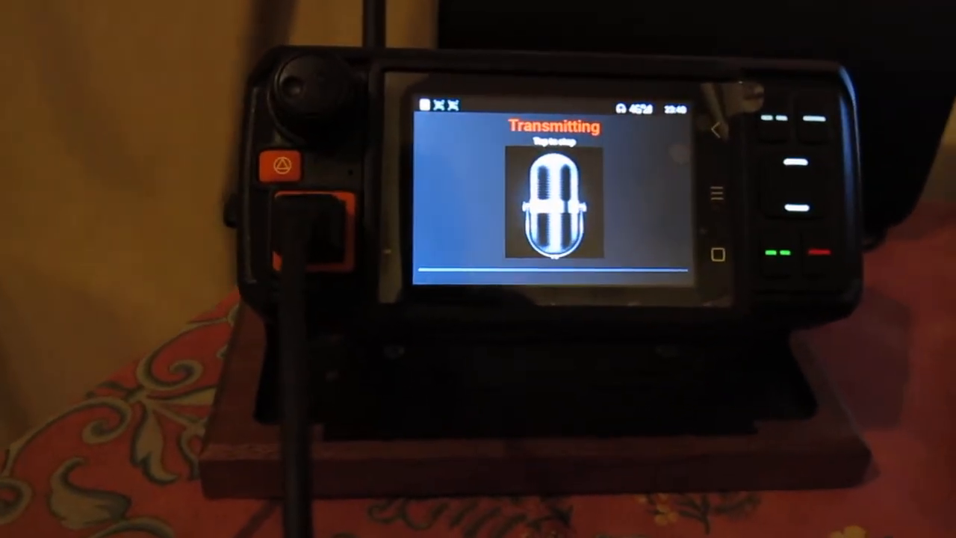